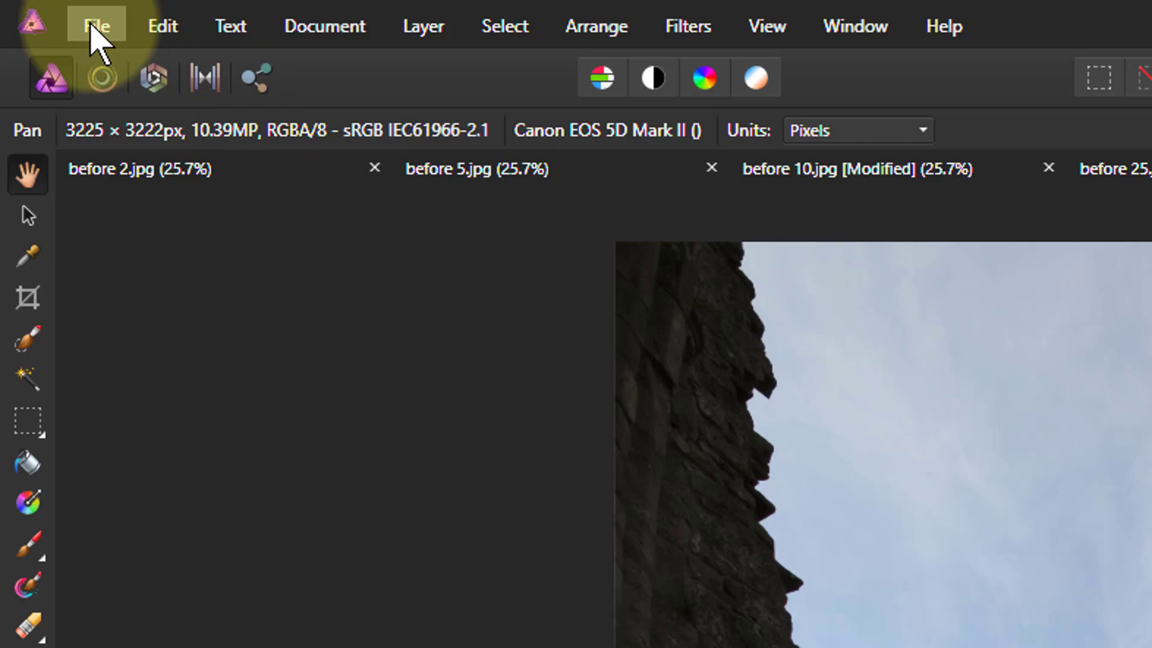
- Preview JPEG quality from 0 back up in the export dialog, then cancel the export
click(96, 25)
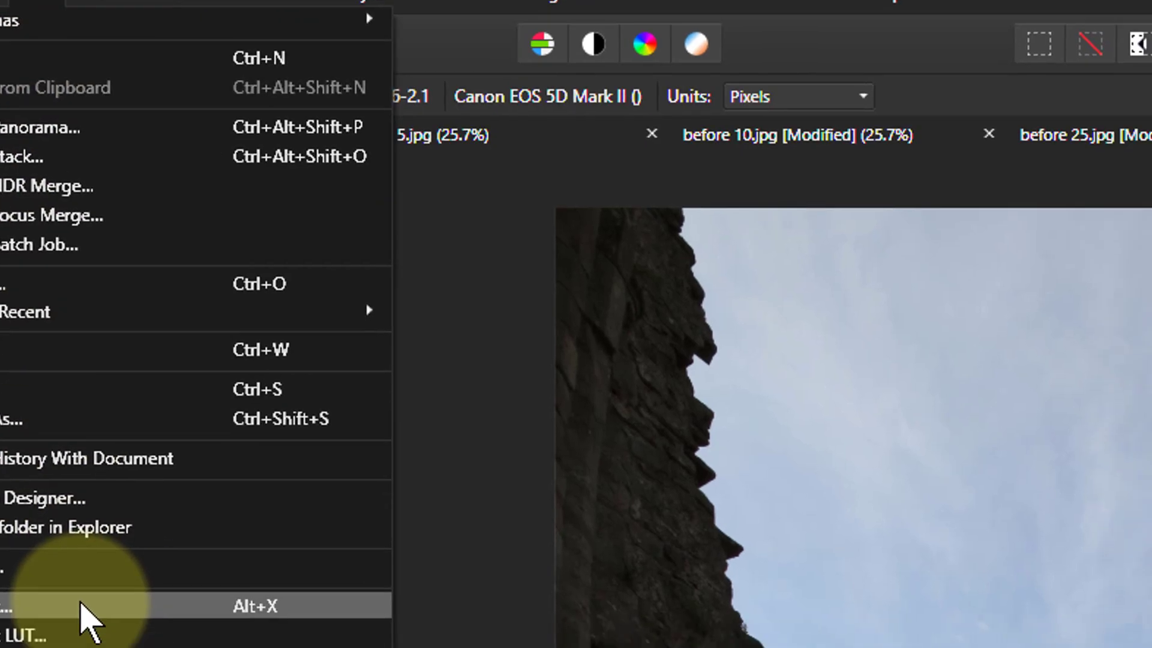
click(84, 605)
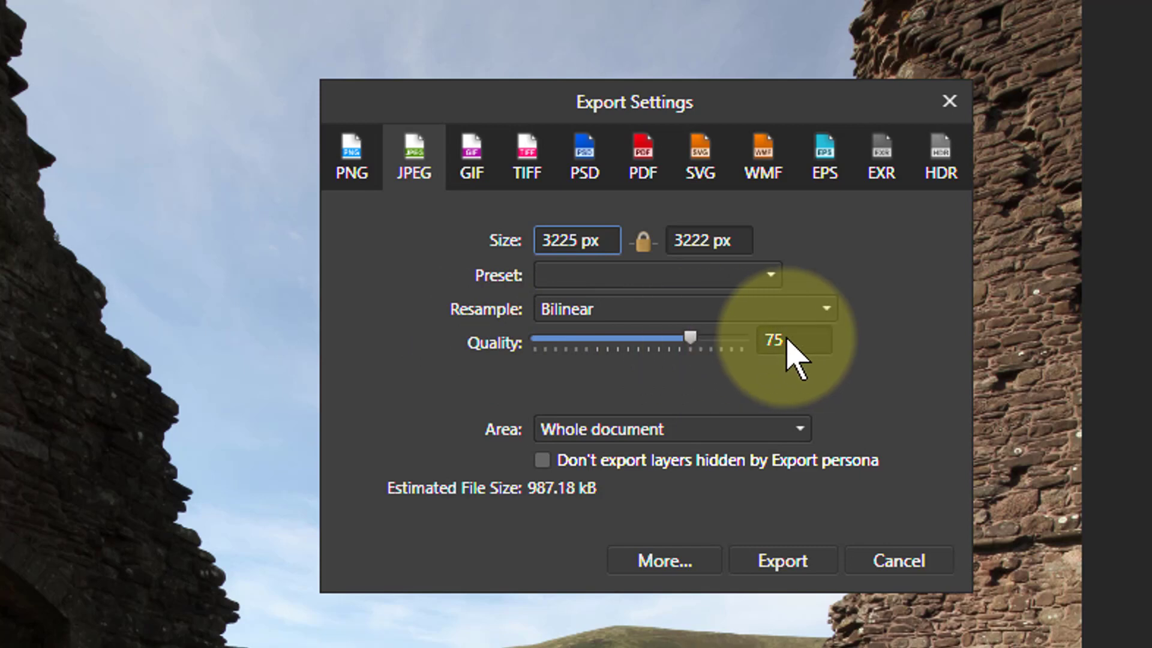
drag(691, 337, 535, 337)
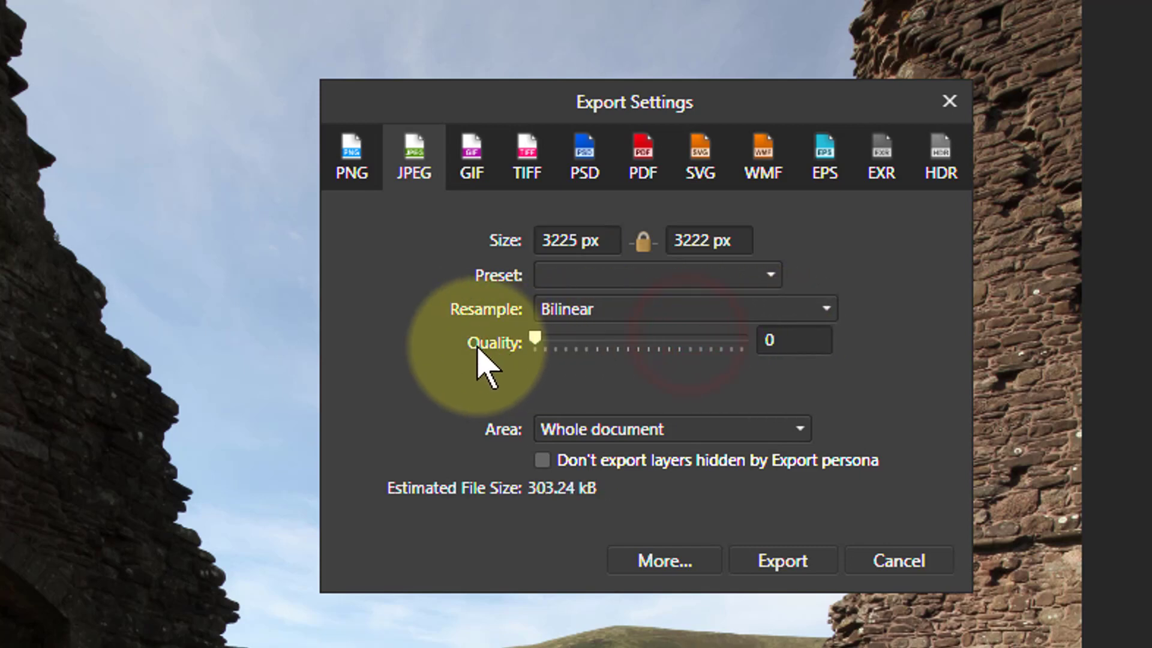
drag(536, 340, 724, 339)
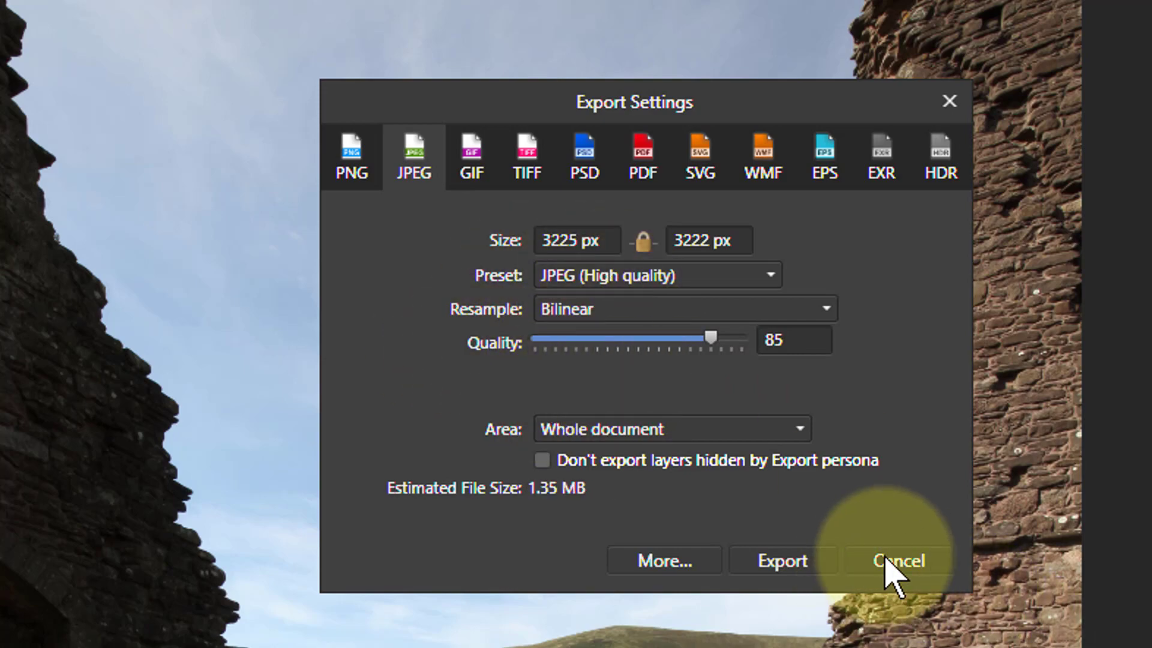
click(897, 560)
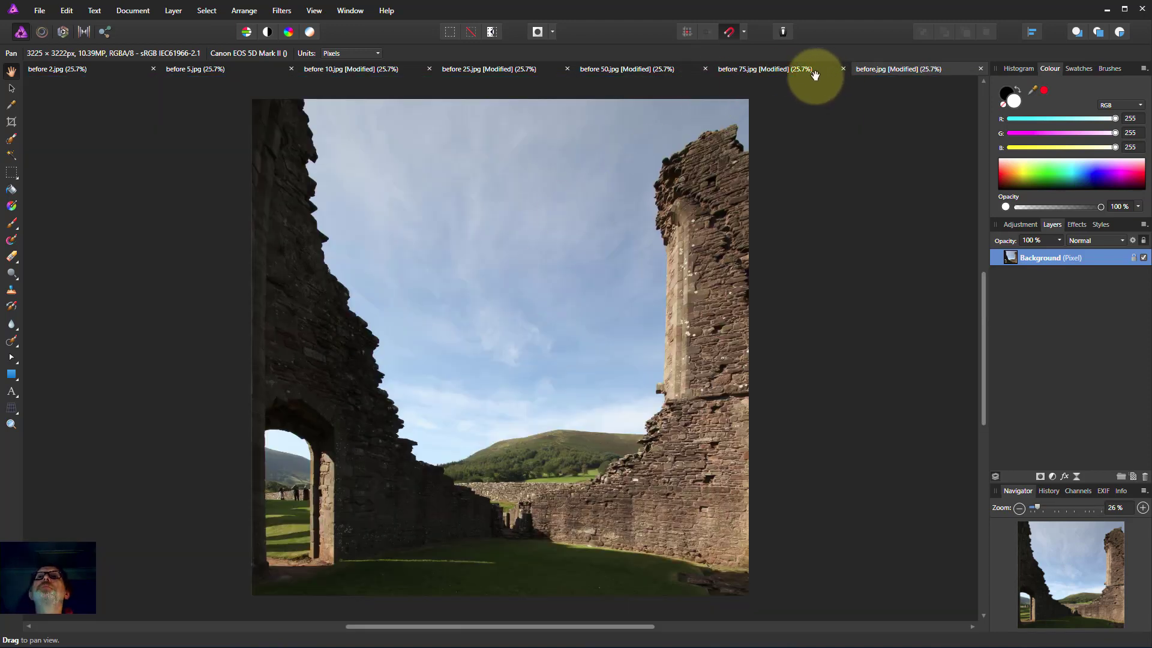
mouse_move(889, 69)
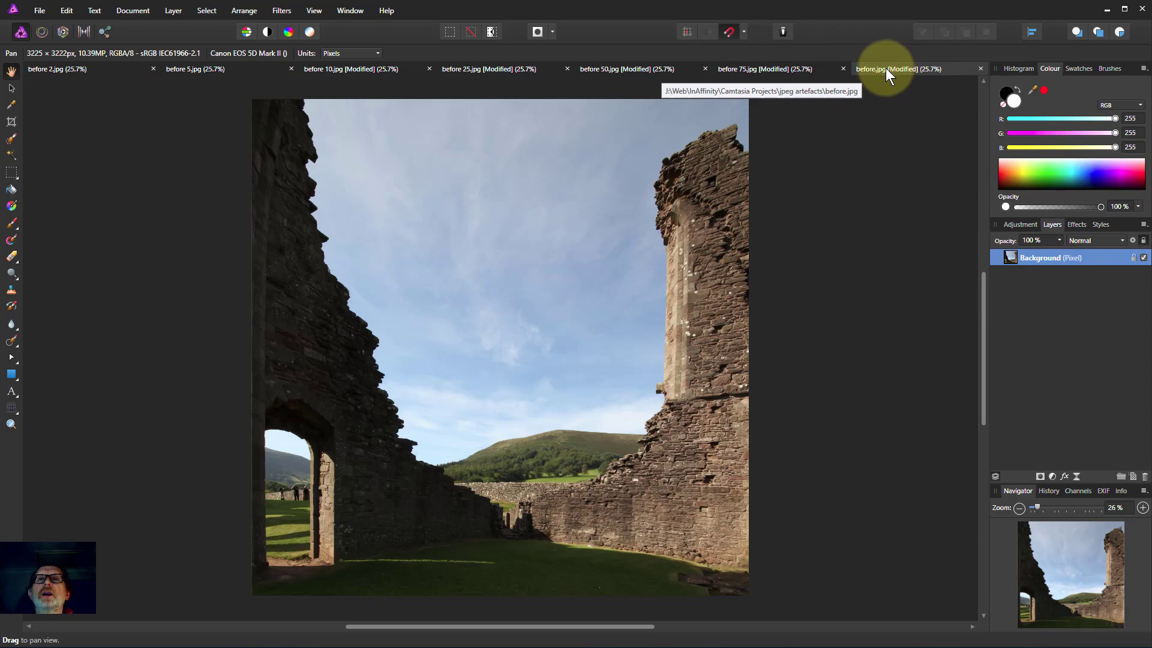
mouse_move(753, 68)
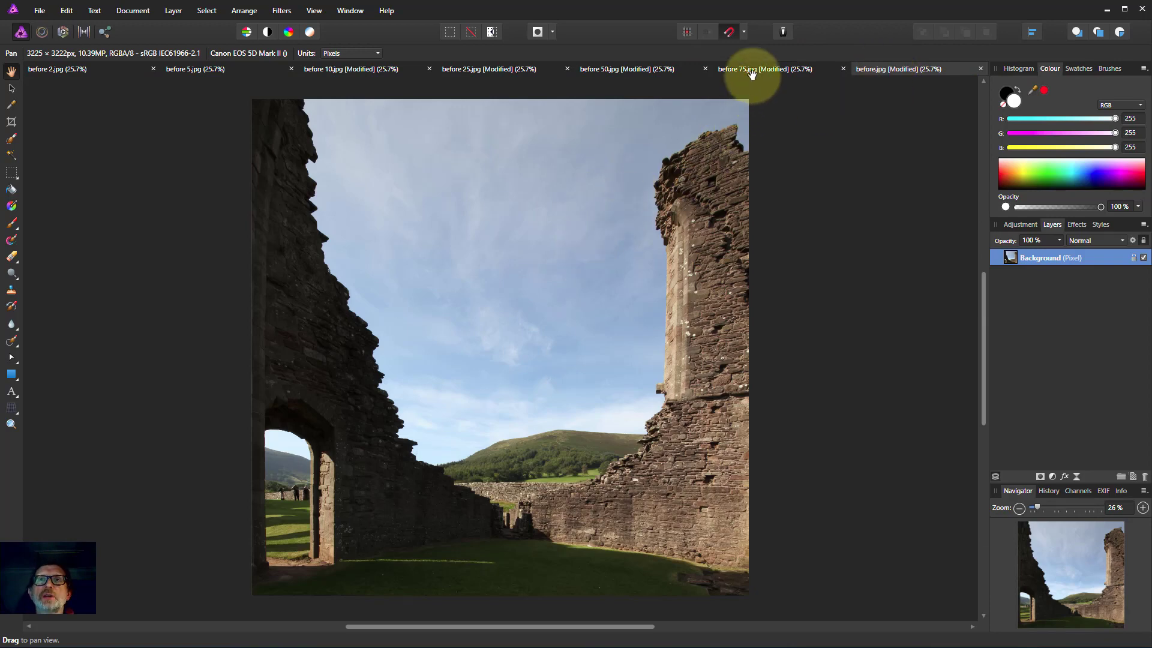
mouse_move(822, 188)
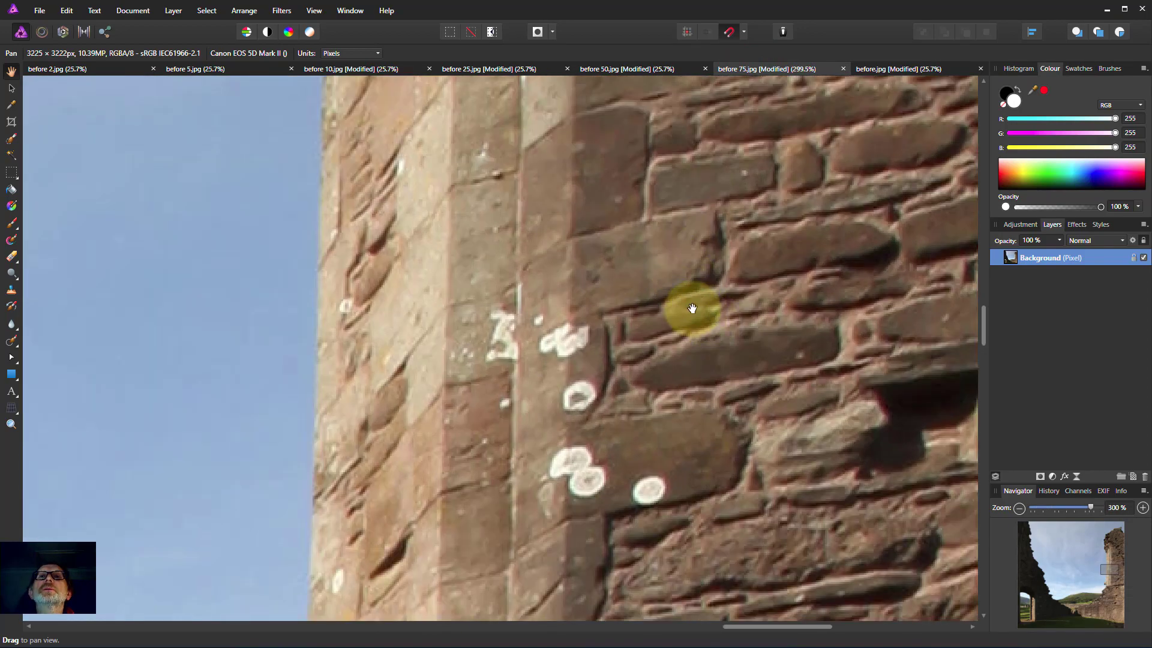
- Zoom further into a block of the tower stonework to expose compression blocks
drag(692, 307, 569, 364)
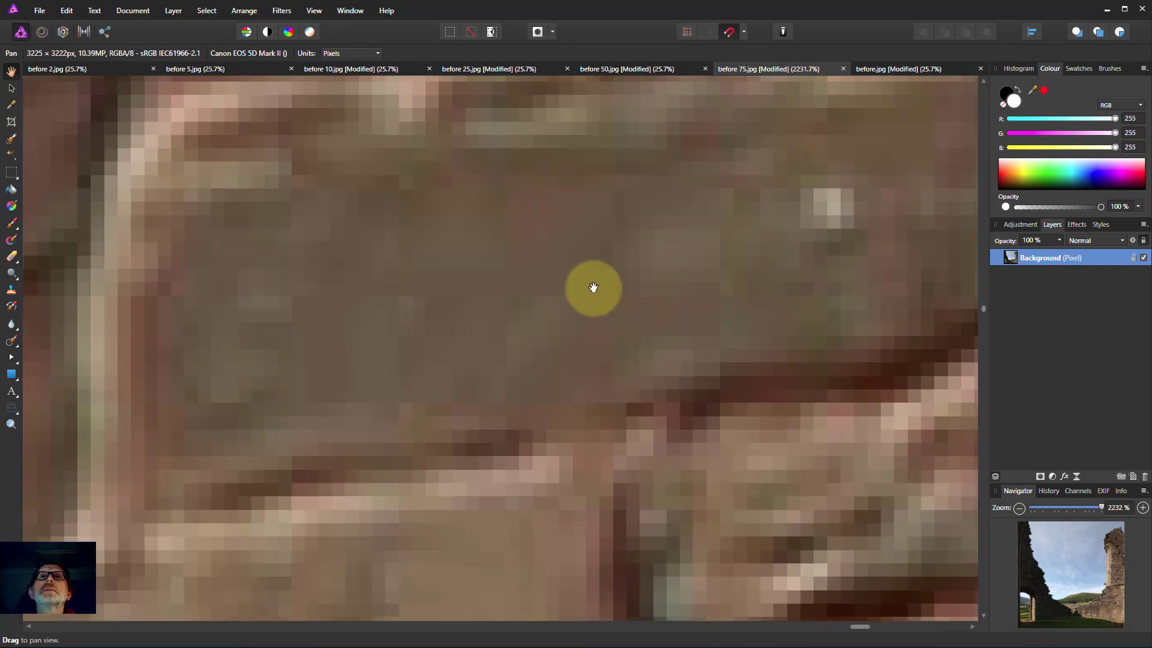
mouse_move(585, 255)
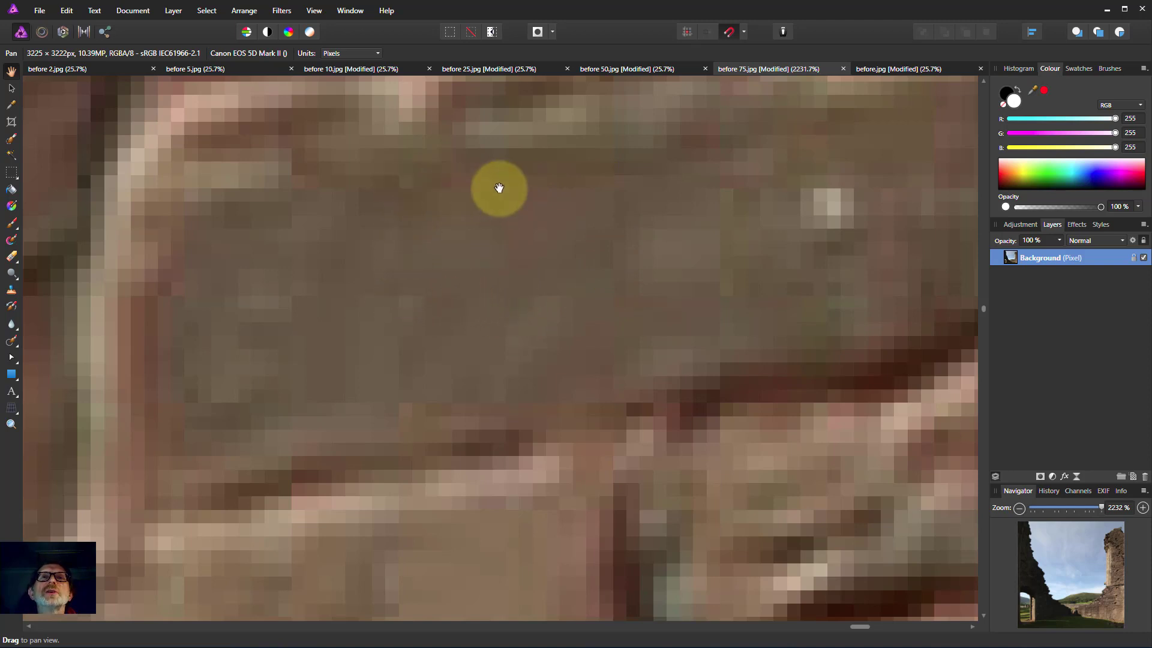
mouse_move(1022, 481)
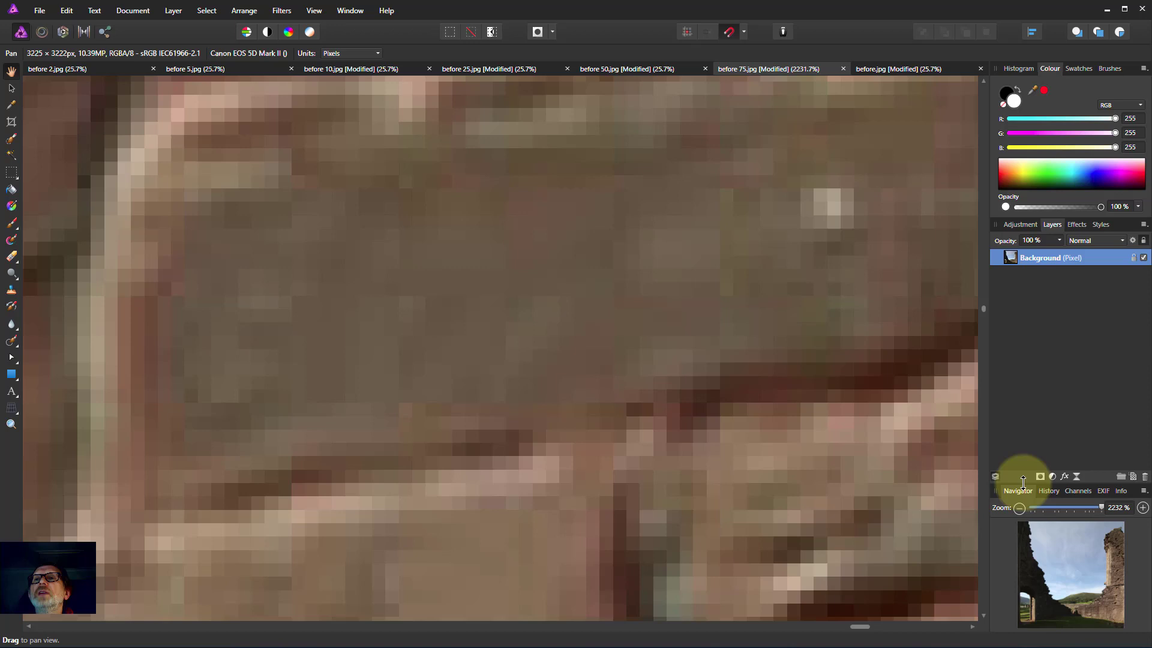
- Add a live Gaussian Blur filter, try raising its radius on the sky, then return it to 0 px
click(1063, 476)
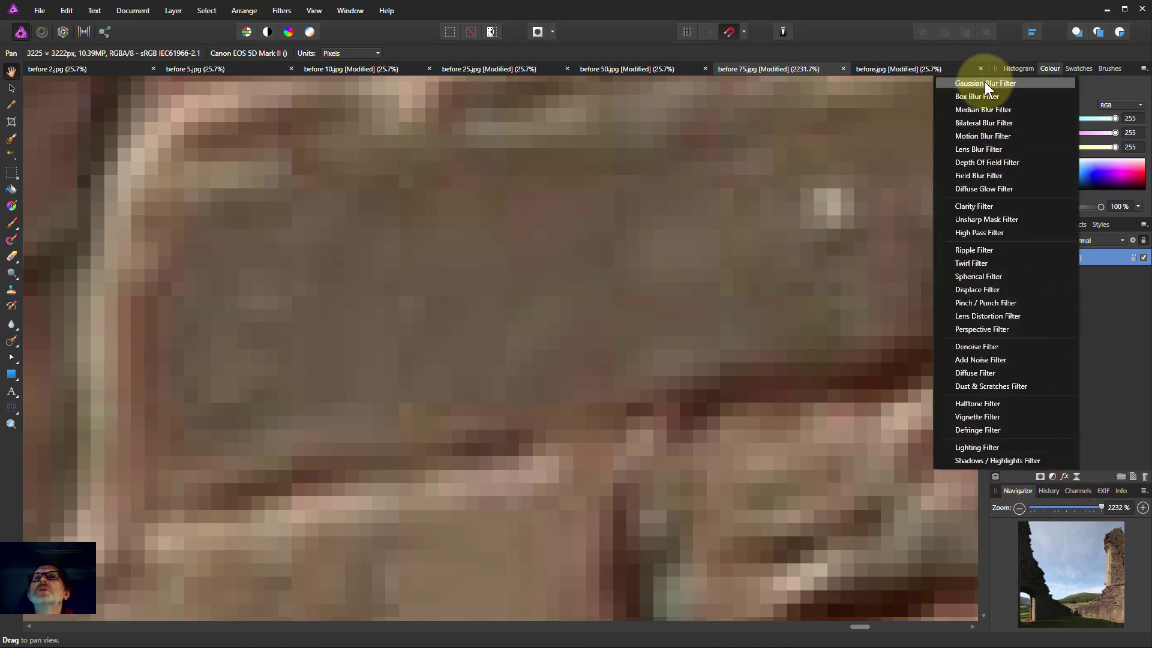
click(985, 83)
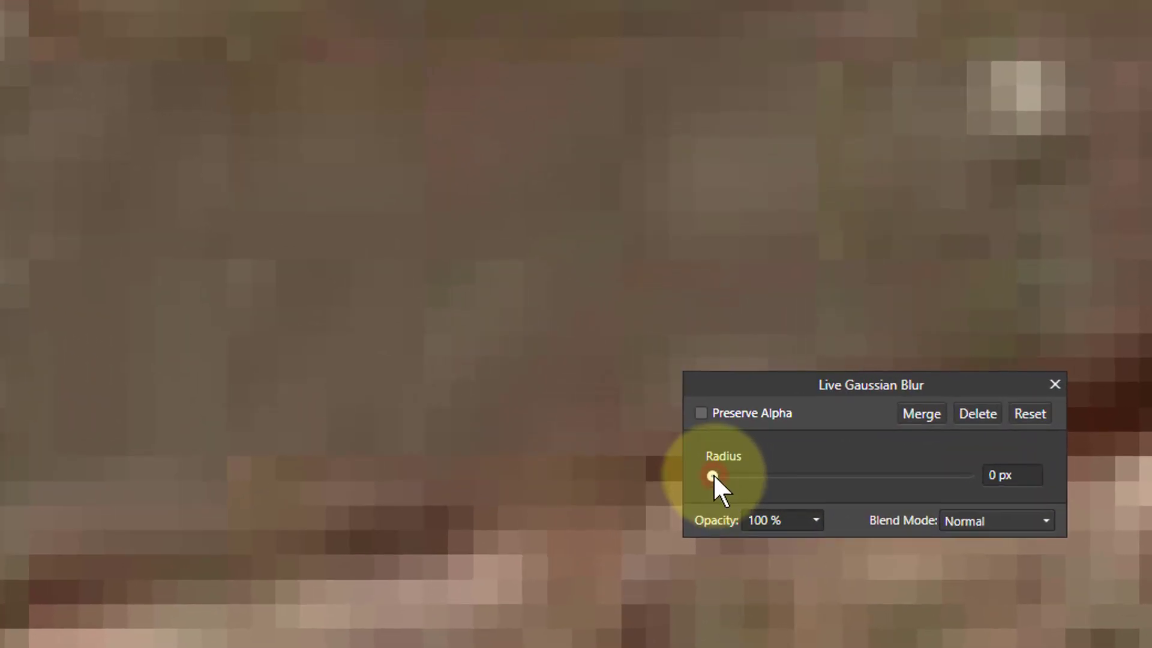
drag(711, 475, 716, 475)
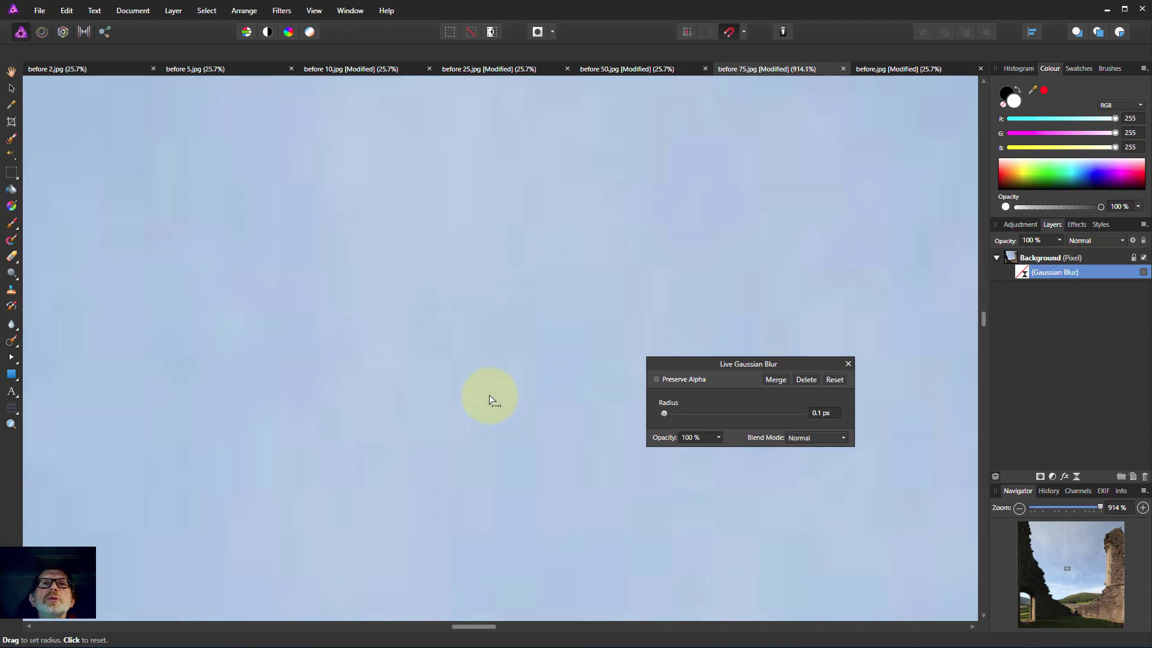
drag(489, 401, 368, 266)
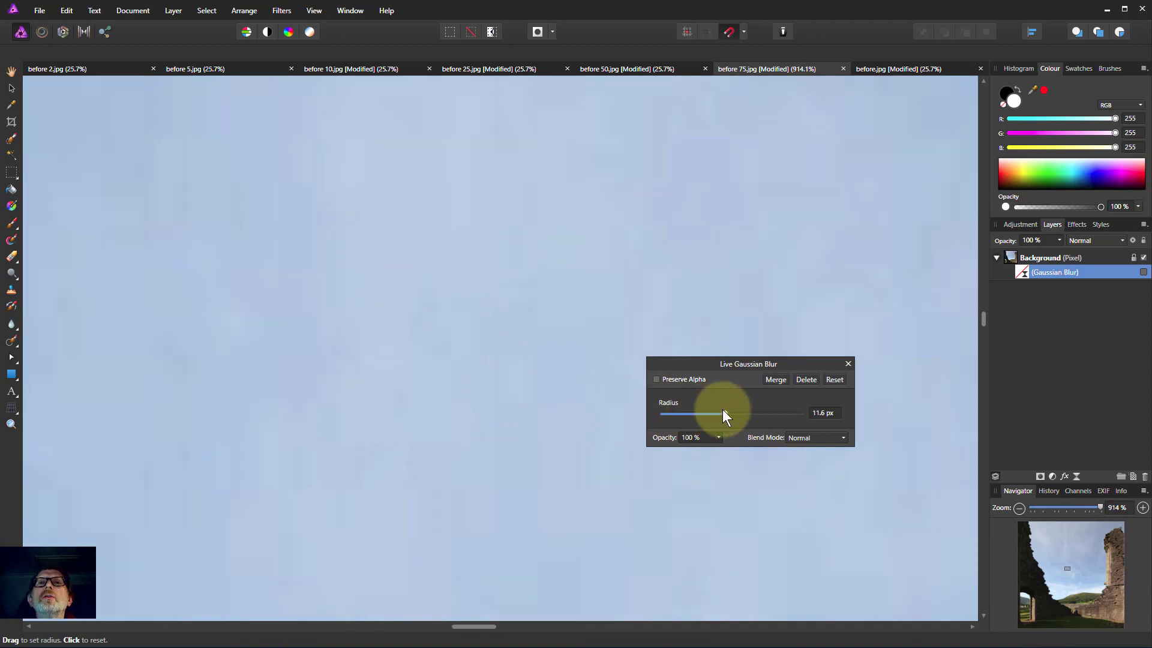
drag(717, 414, 662, 414)
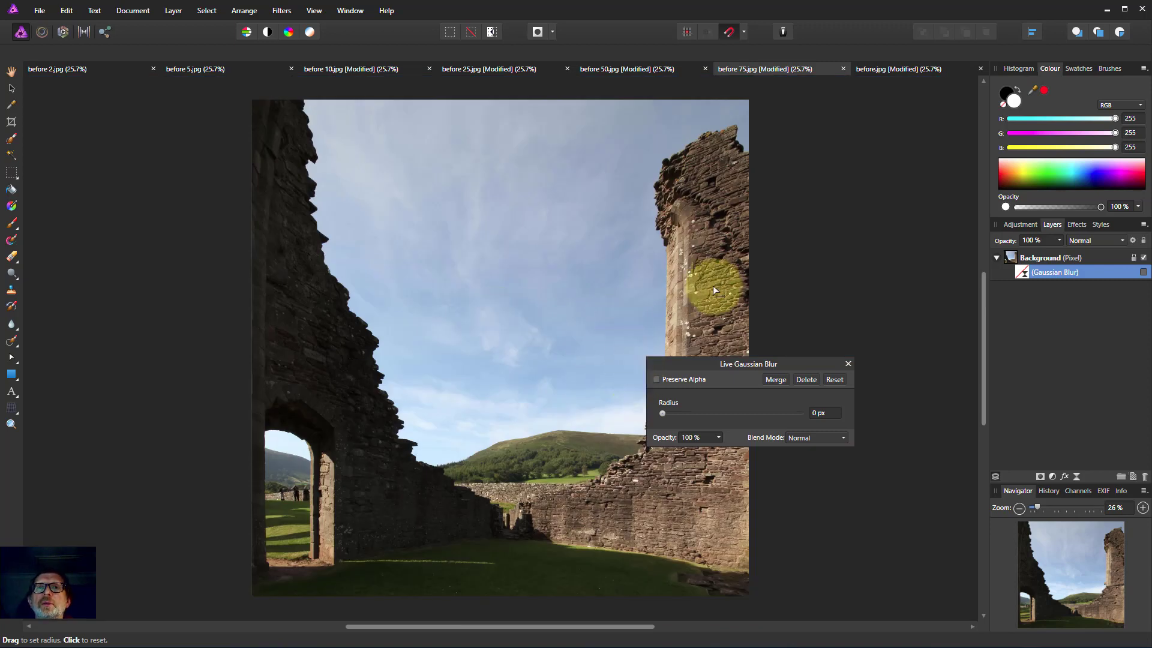
mouse_move(855, 367)
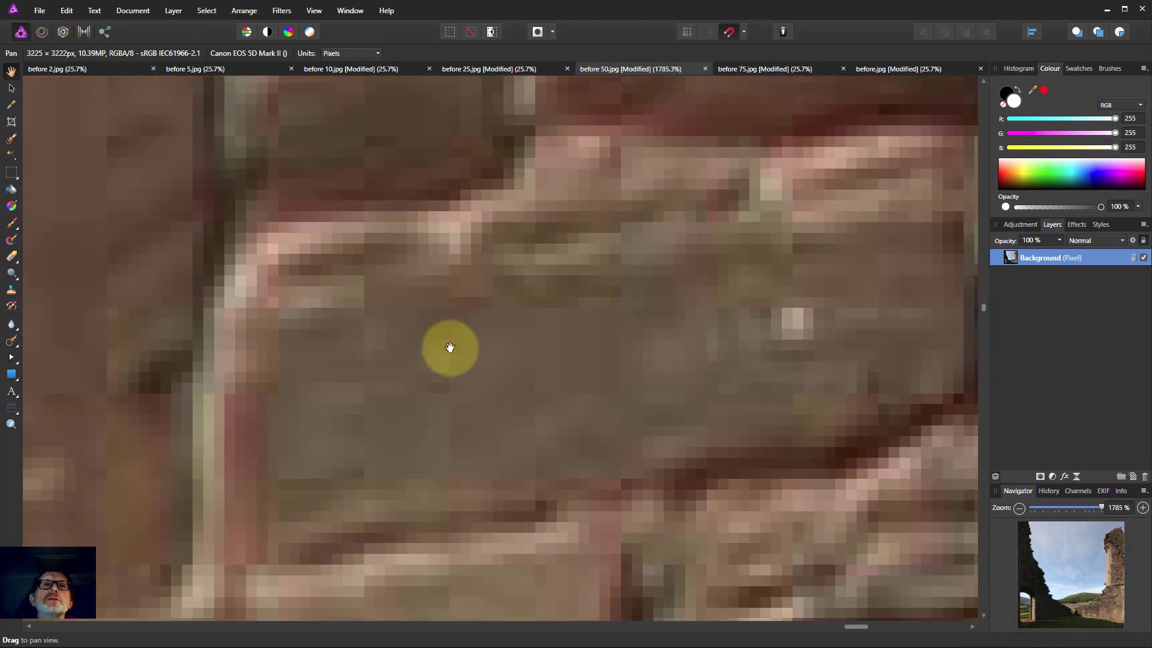
- Pan across the magnified before 50 stonework to view its compression squares
drag(450, 348, 597, 346)
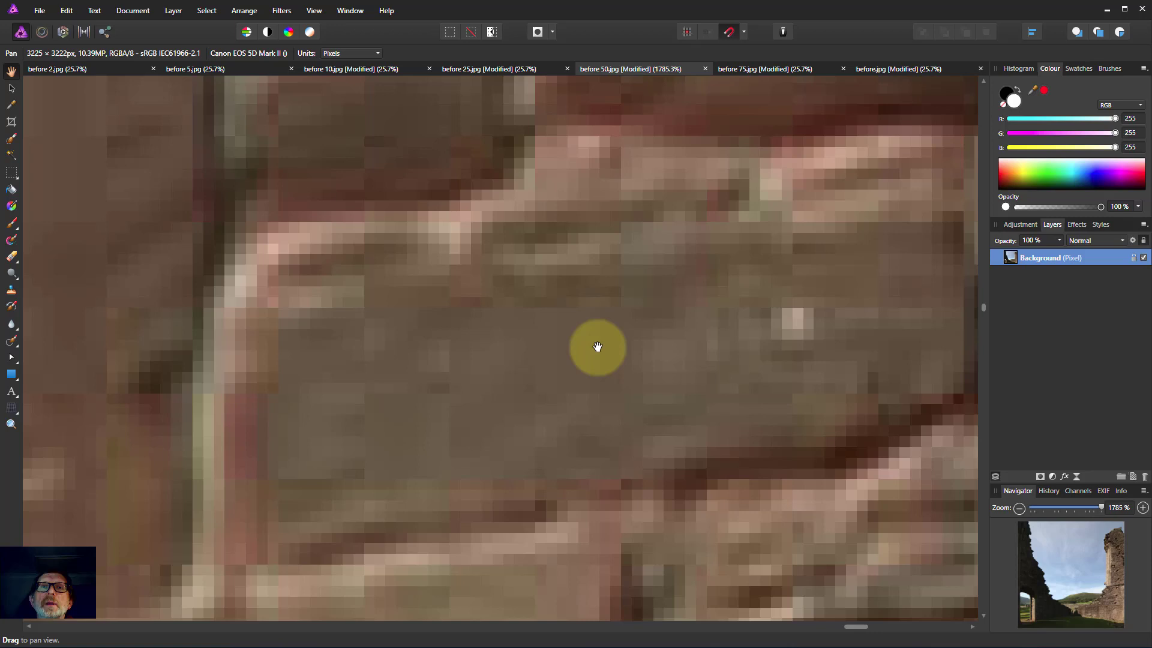
mouse_move(691, 440)
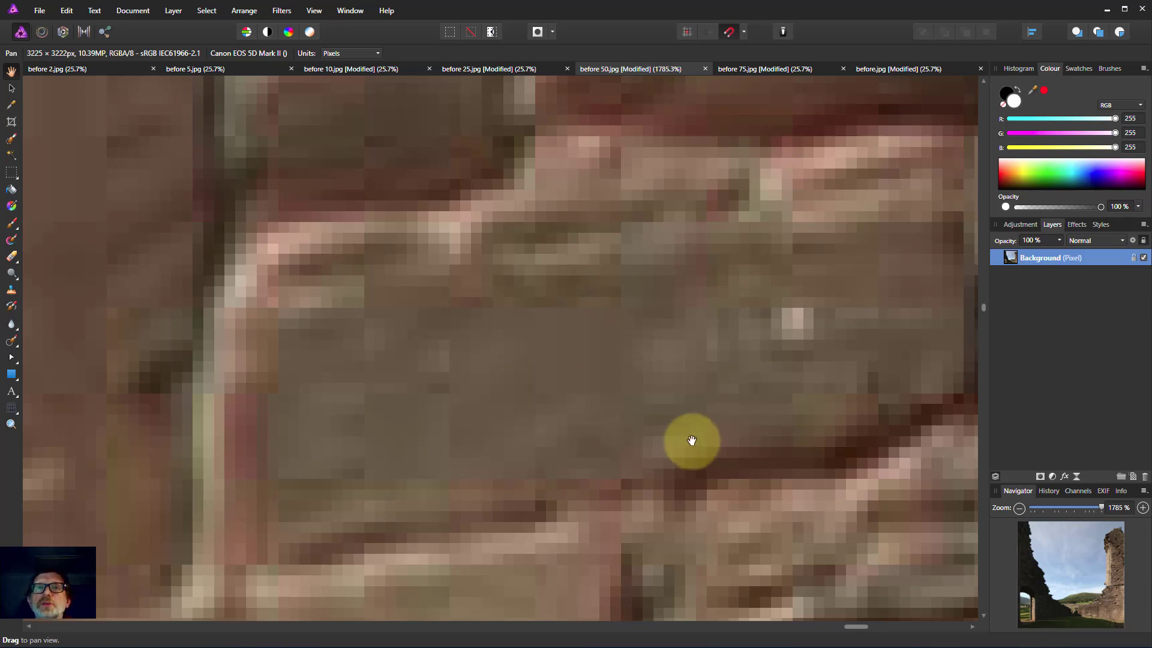
mouse_move(689, 433)
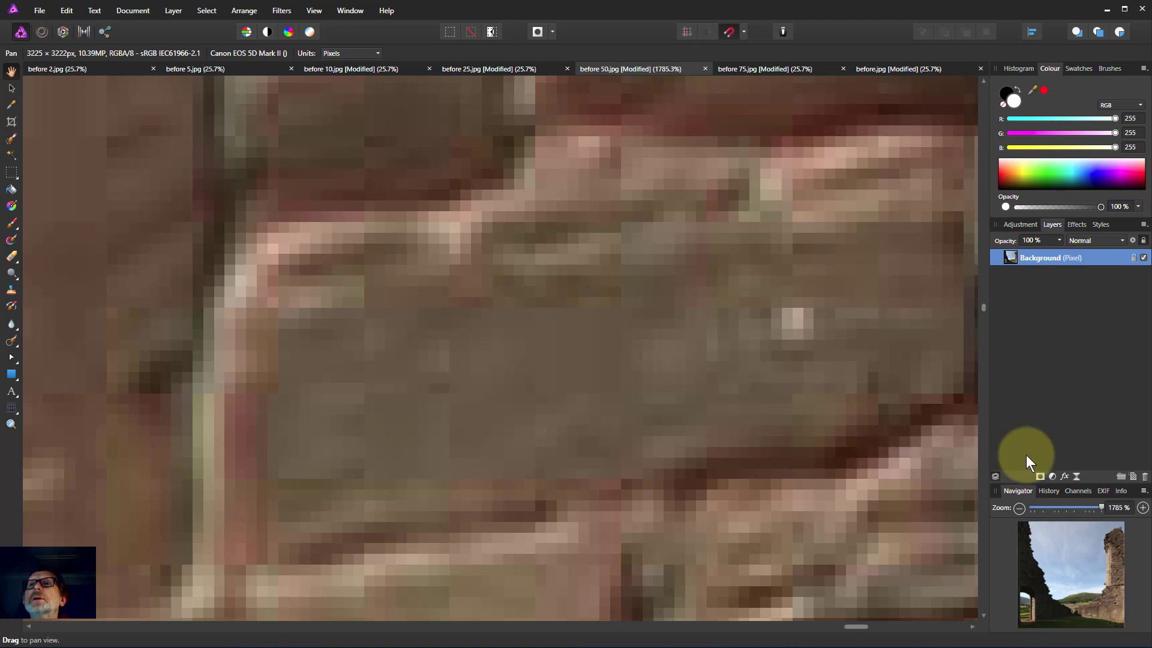
- Add a live Gaussian Blur to before 50 and raise its radius to smooth the blocks
click(1064, 476)
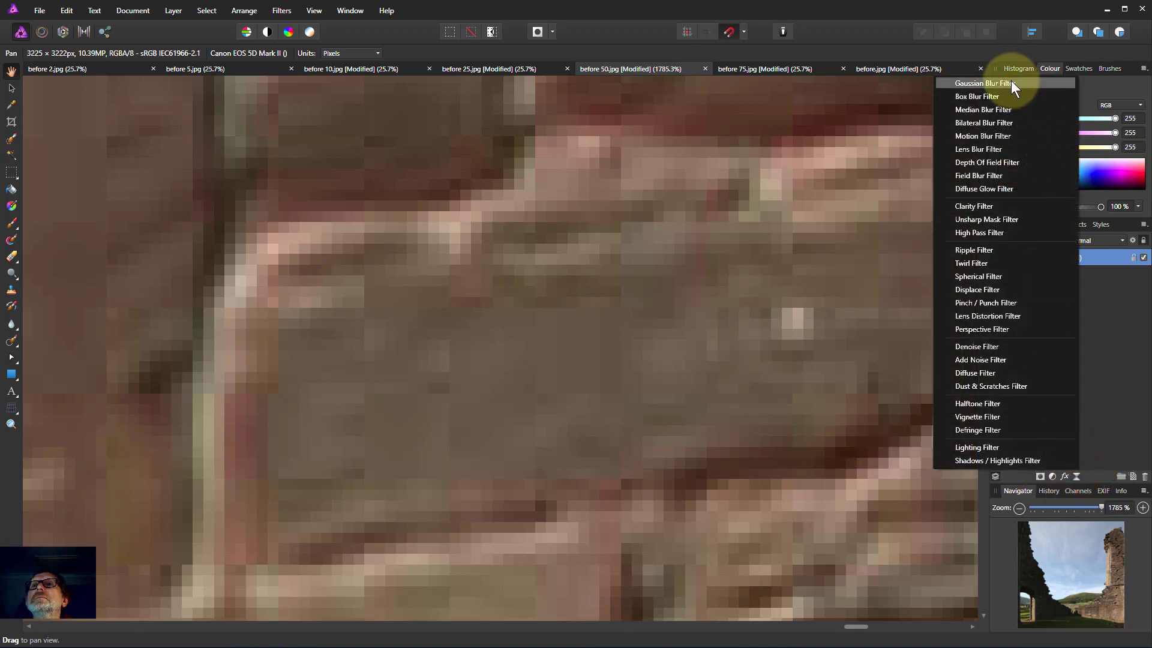
click(981, 83)
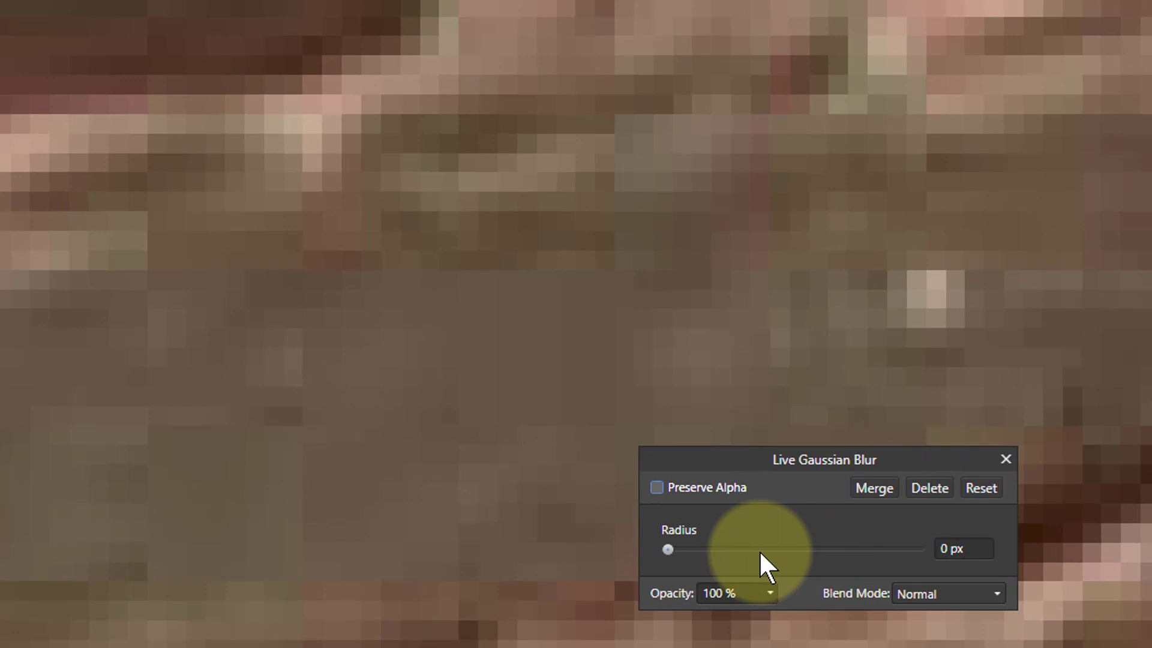
drag(742, 549, 672, 550)
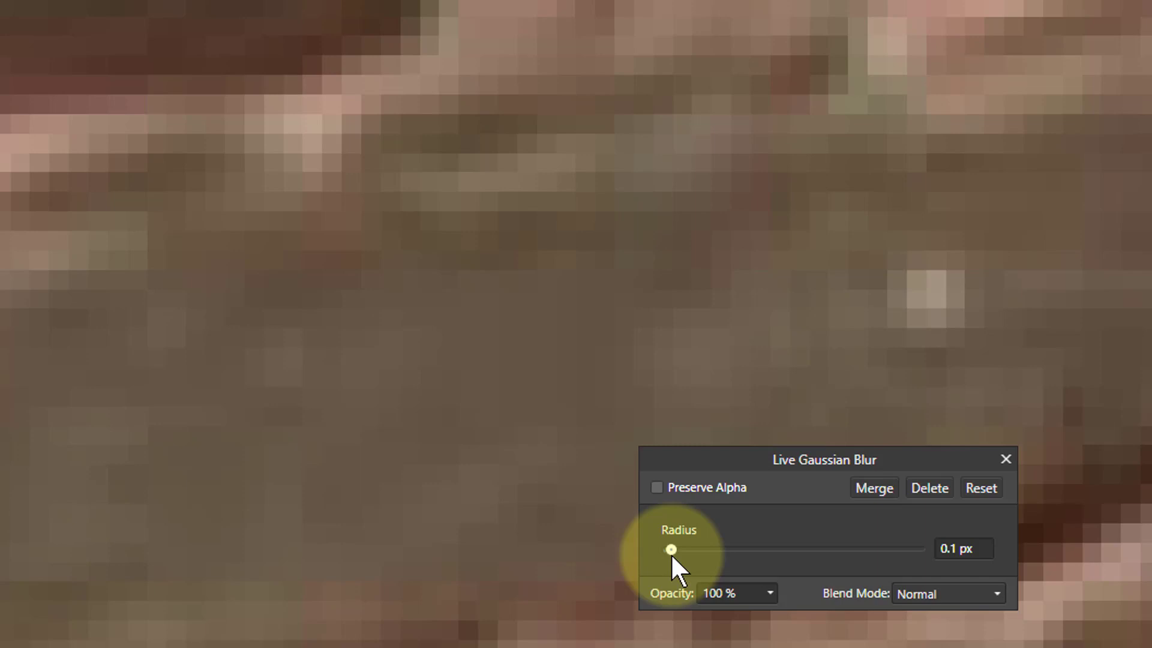
drag(669, 550, 677, 549)
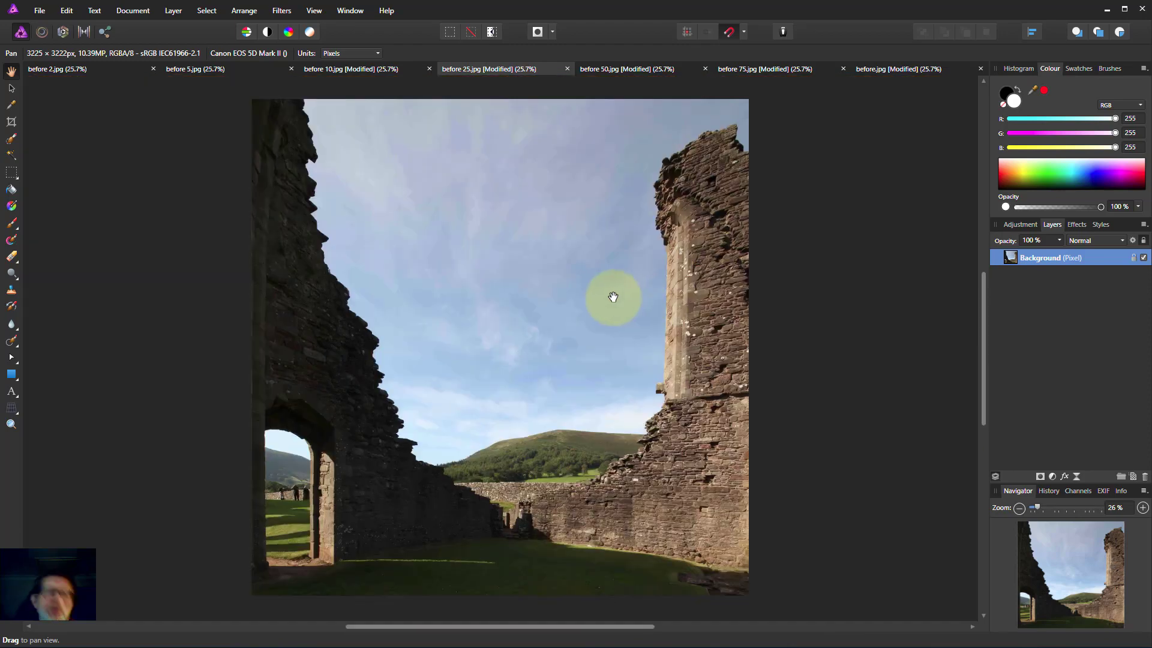
mouse_move(496, 303)
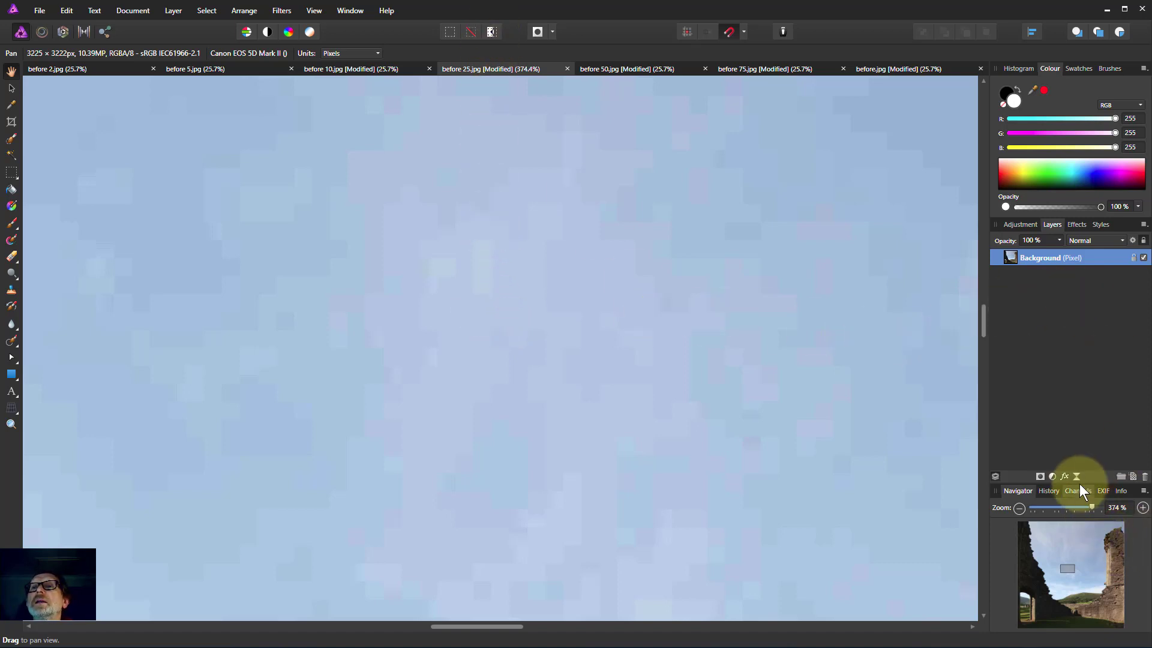
- Add a live Gaussian Blur of 3.4 px to before 25 and finish with its settings
click(280, 11)
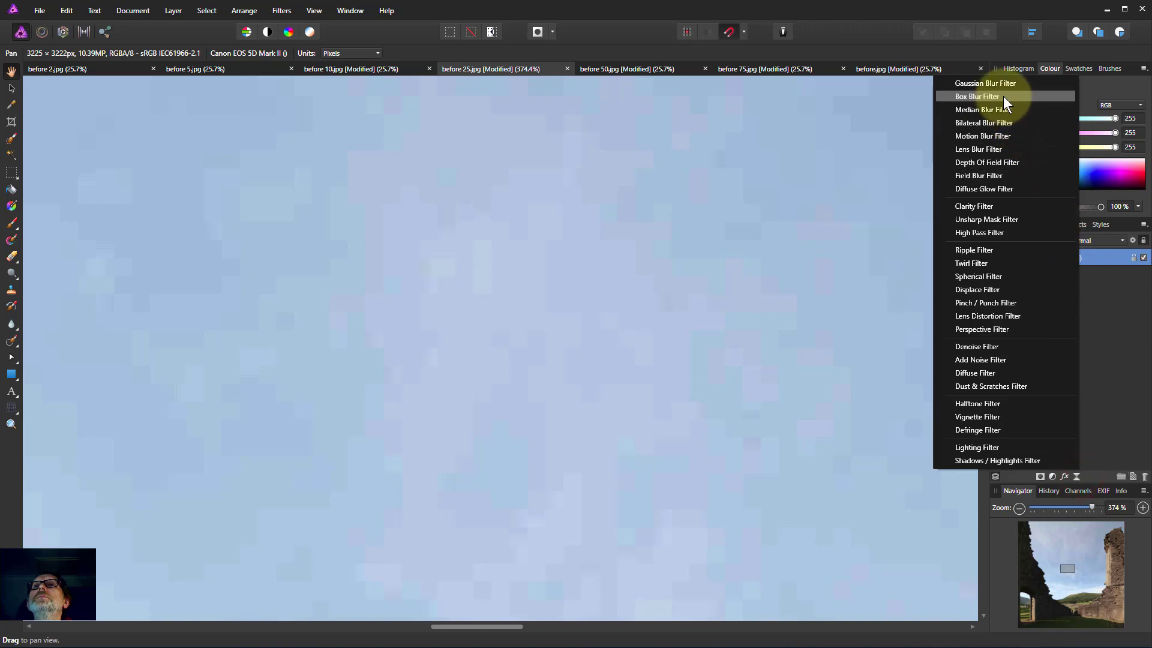
click(977, 96)
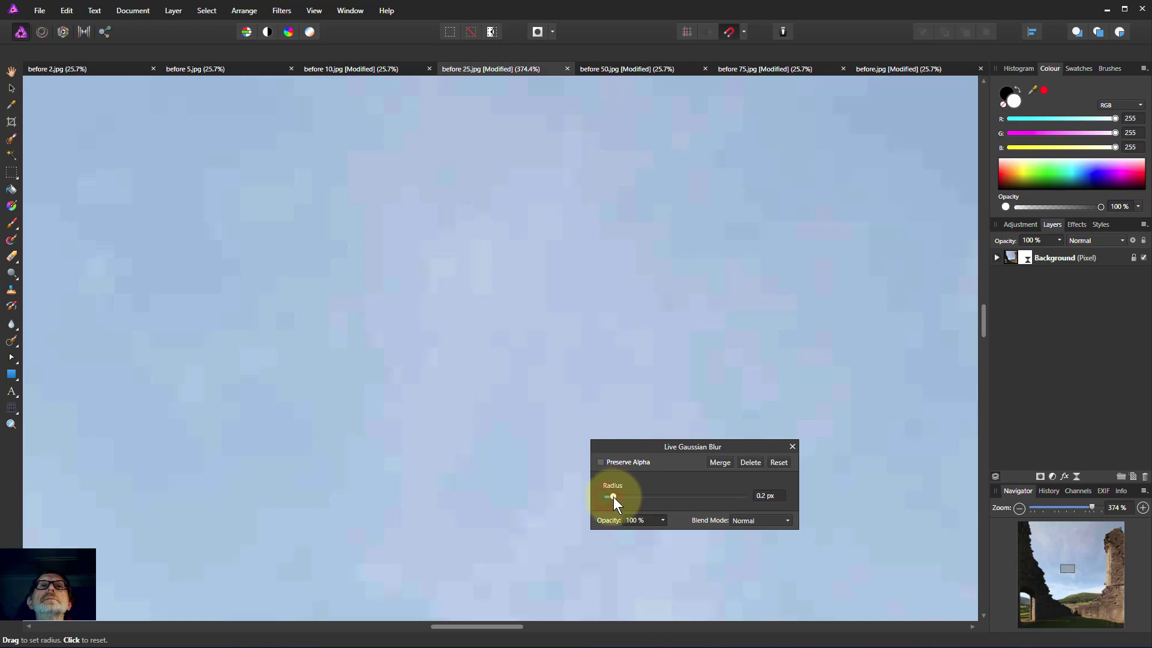
drag(611, 497, 630, 497)
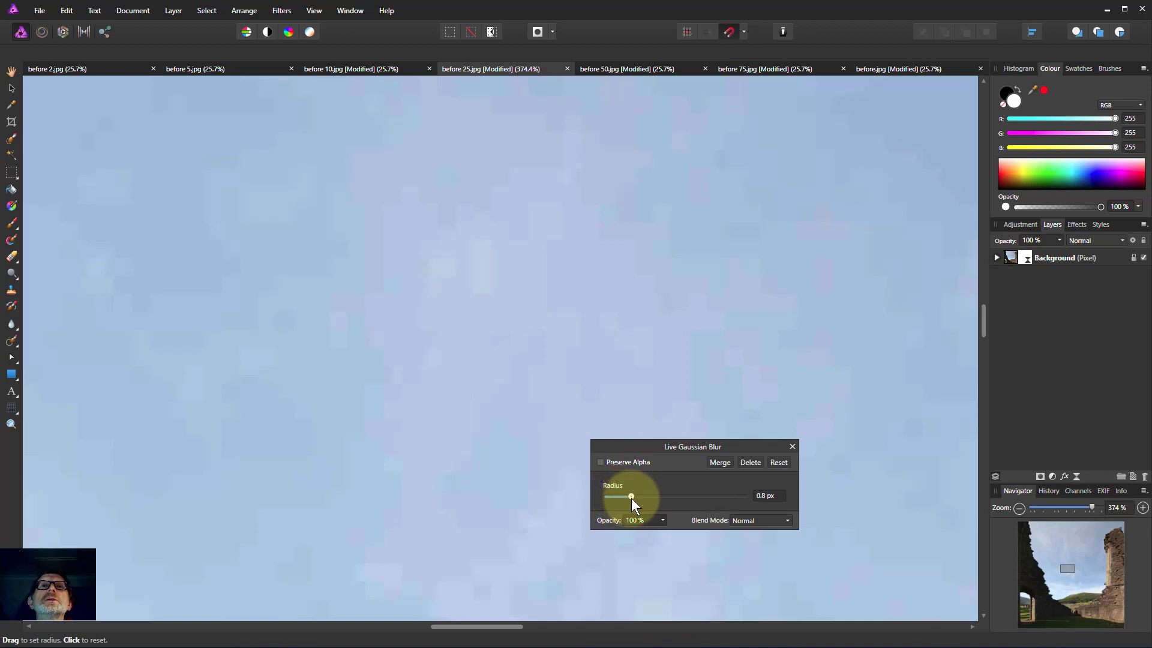
drag(630, 495, 646, 496)
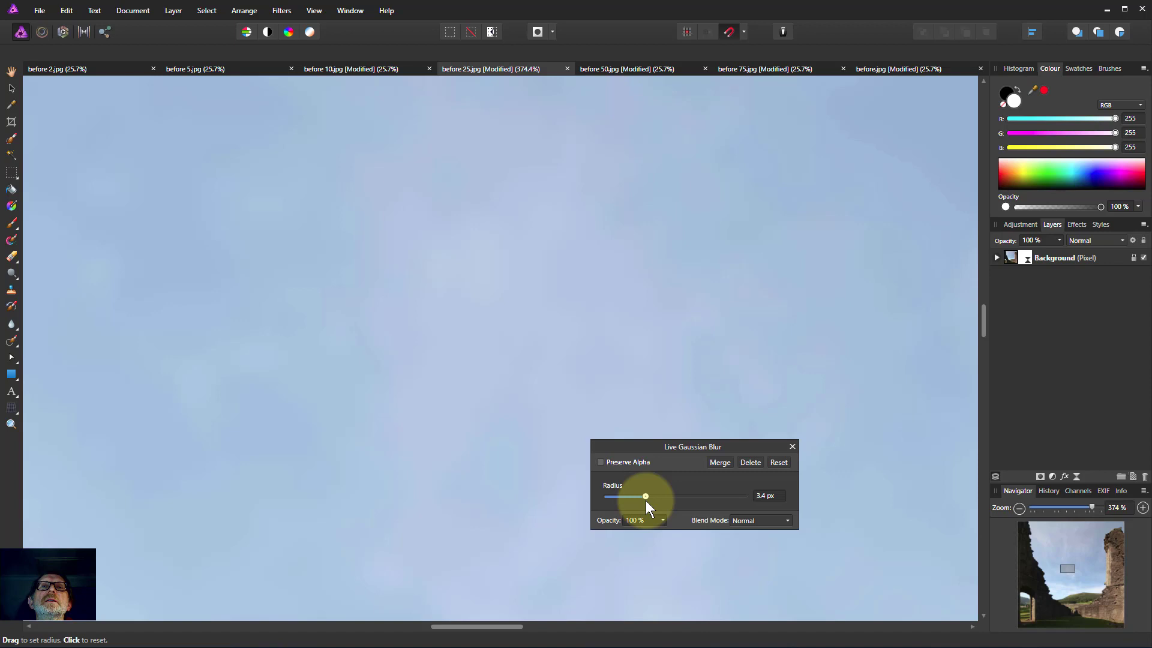
mouse_move(768, 505)
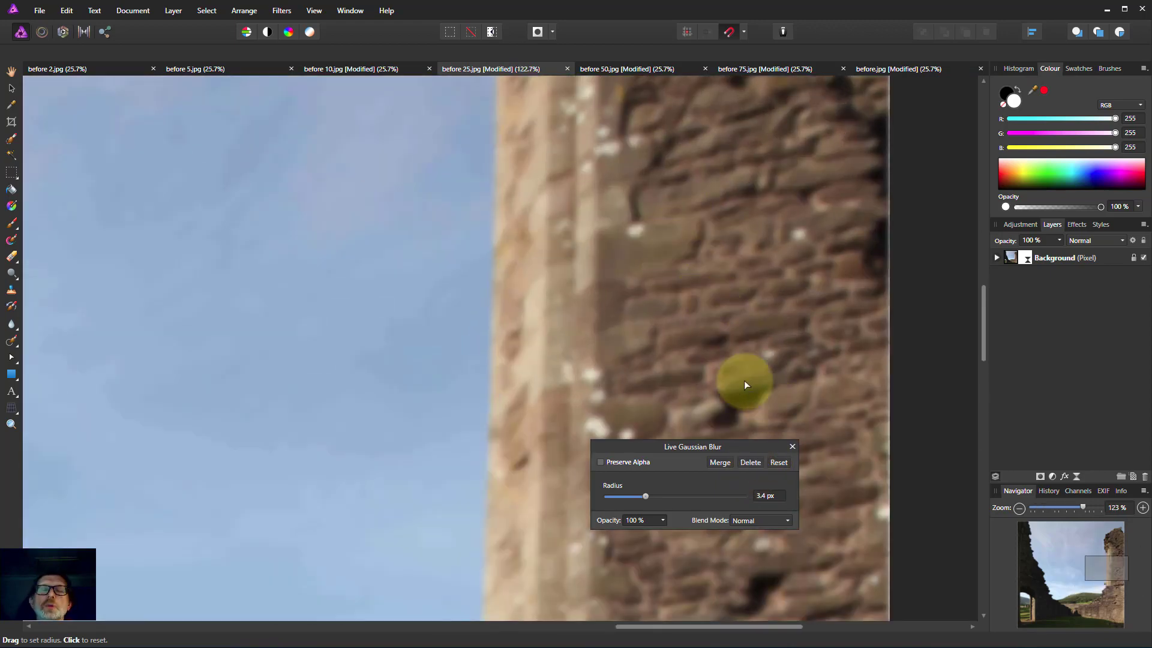
mouse_move(381, 290)
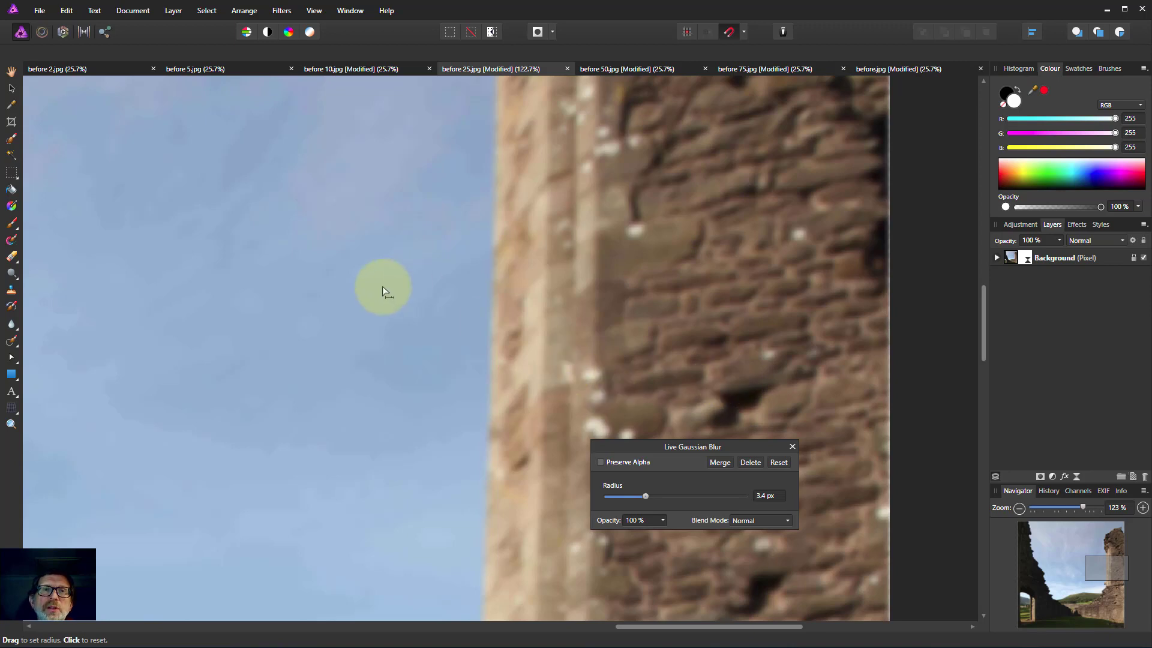
mouse_move(592, 289)
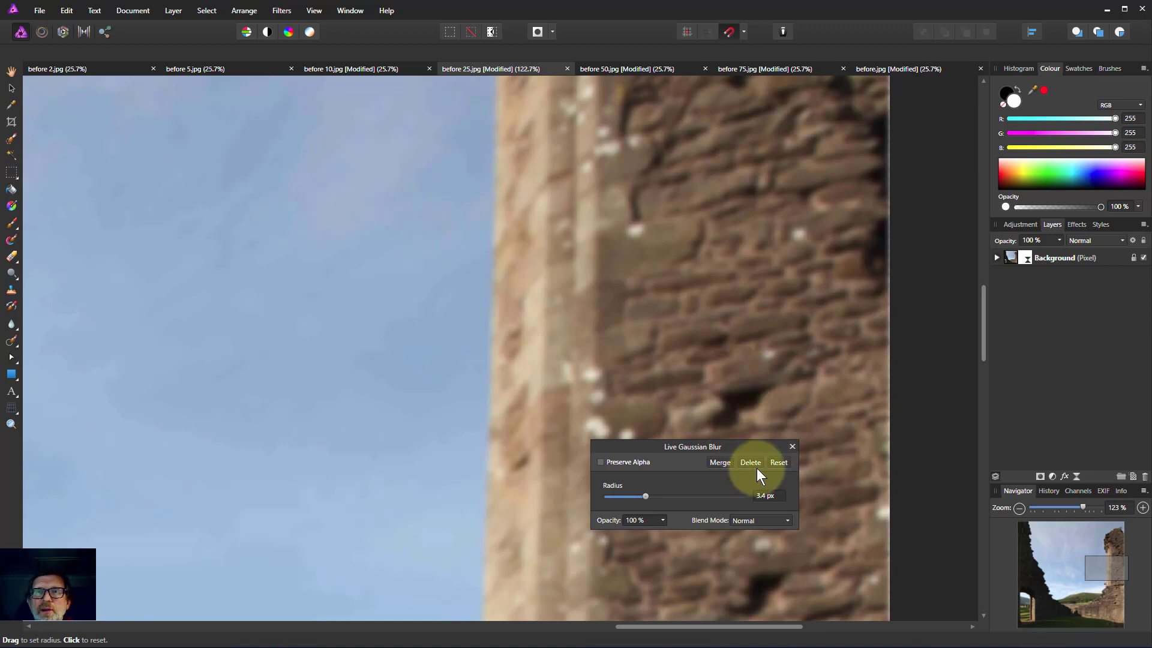
mouse_move(792, 447)
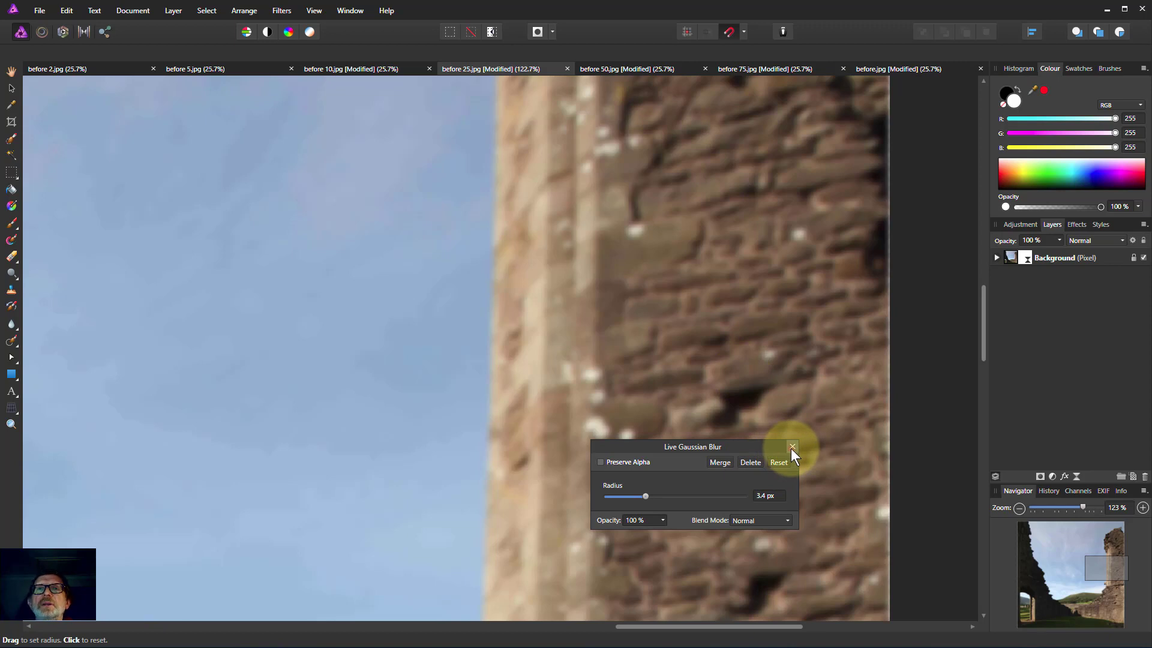
click(792, 448)
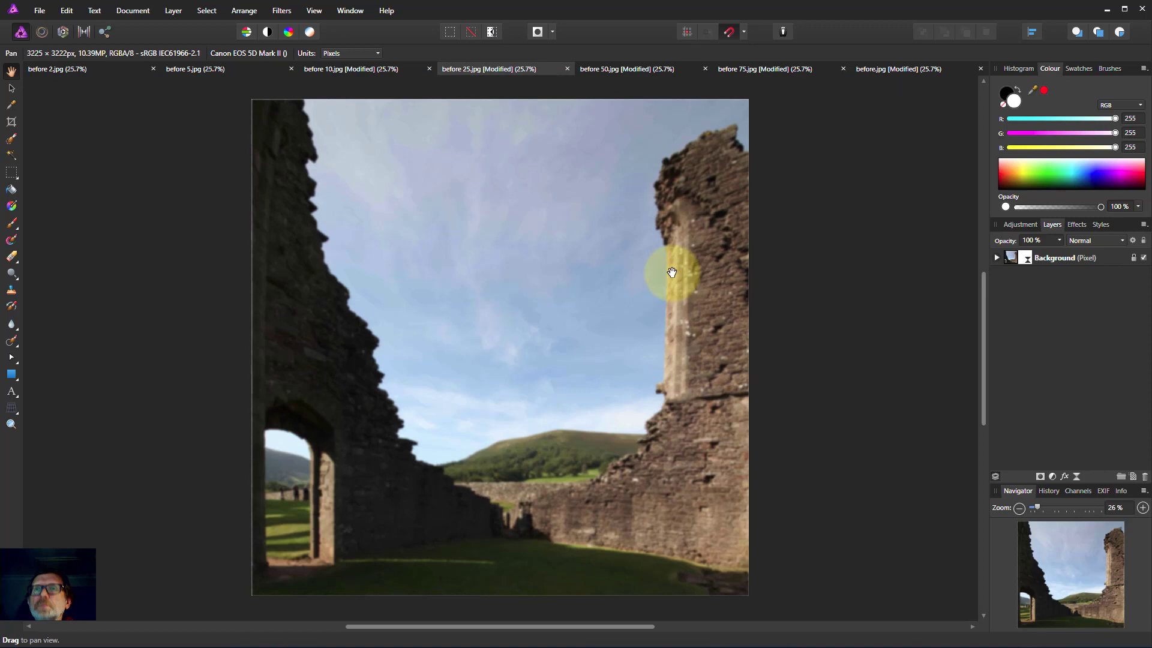
mouse_move(398, 79)
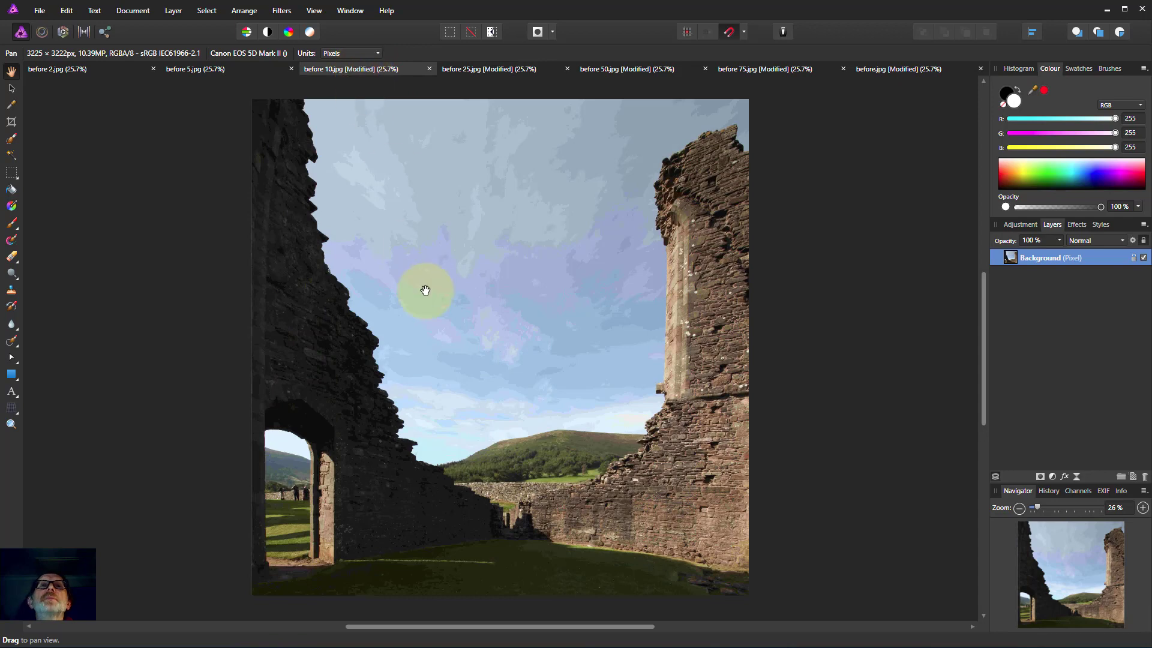
mouse_move(404, 196)
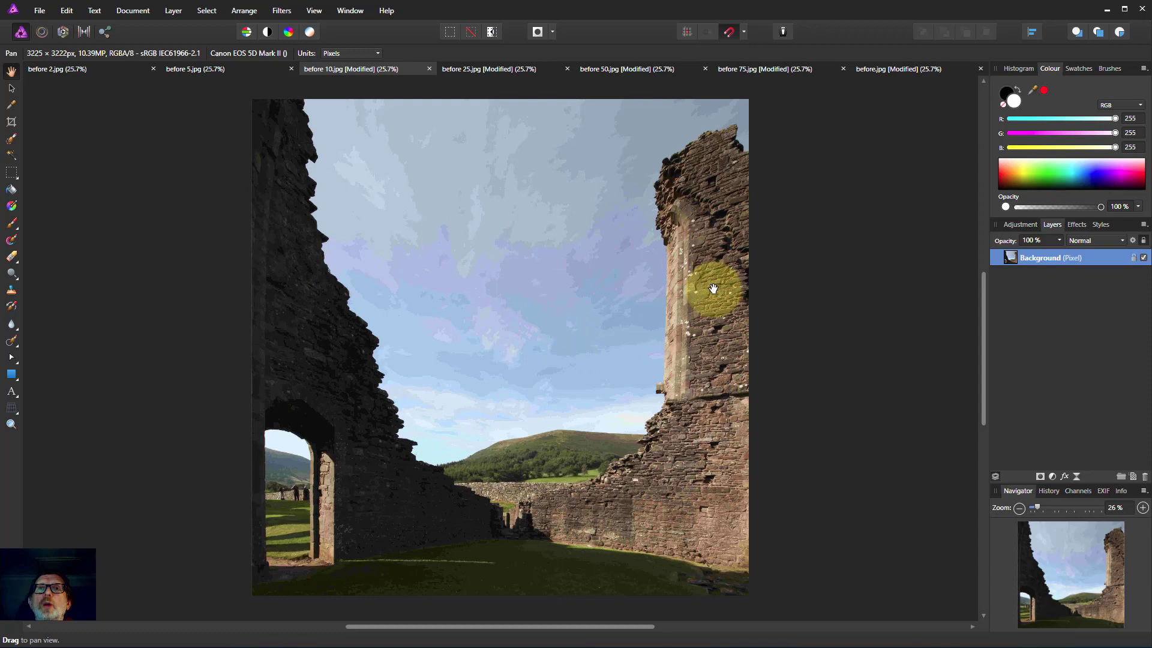
mouse_move(151, 50)
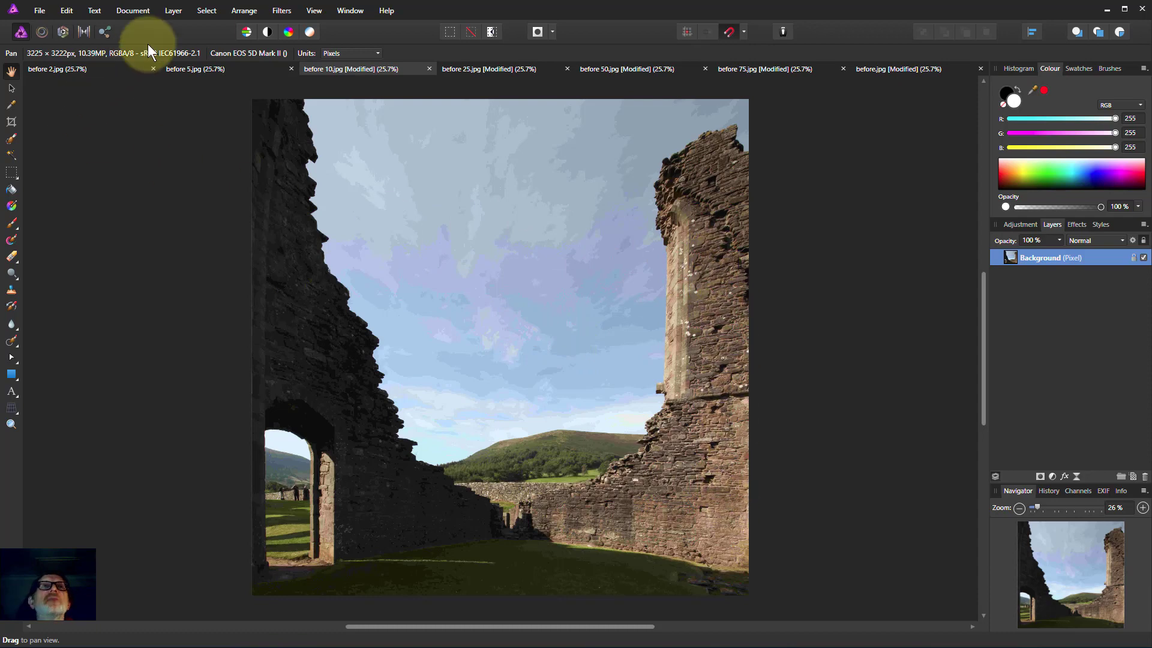
- Switch through the before 5 export to the before 2 export for comparison
click(194, 68)
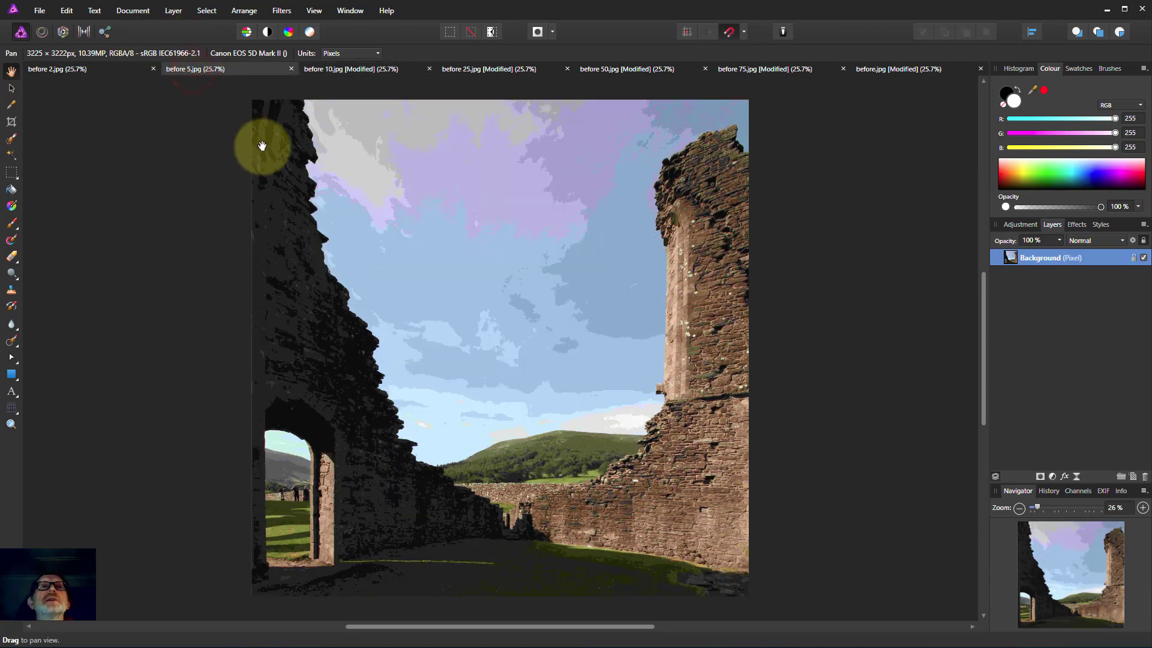
click(57, 68)
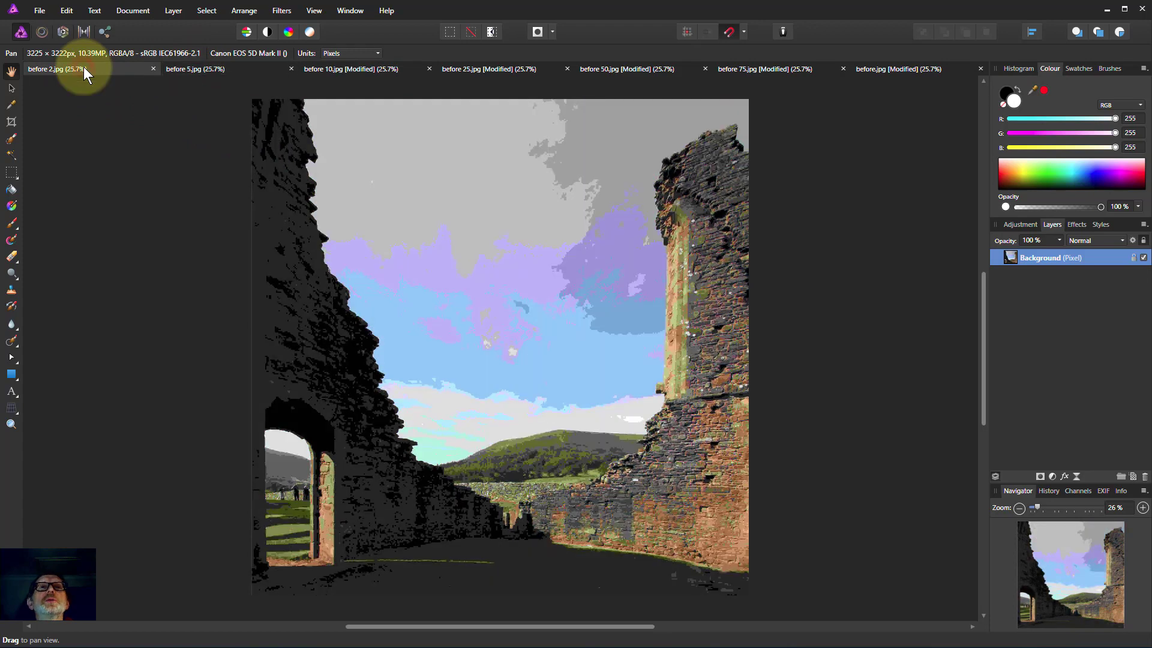